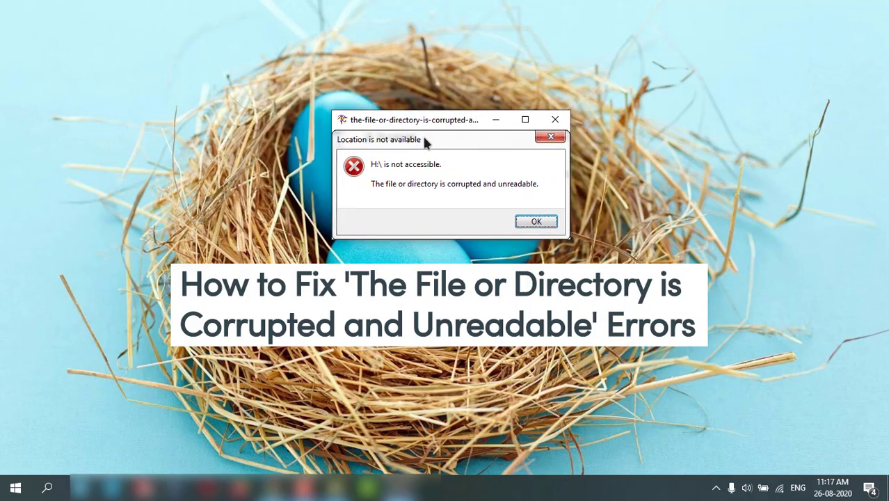
{"action": "mouse_move", "coordinate": [406, 203]}
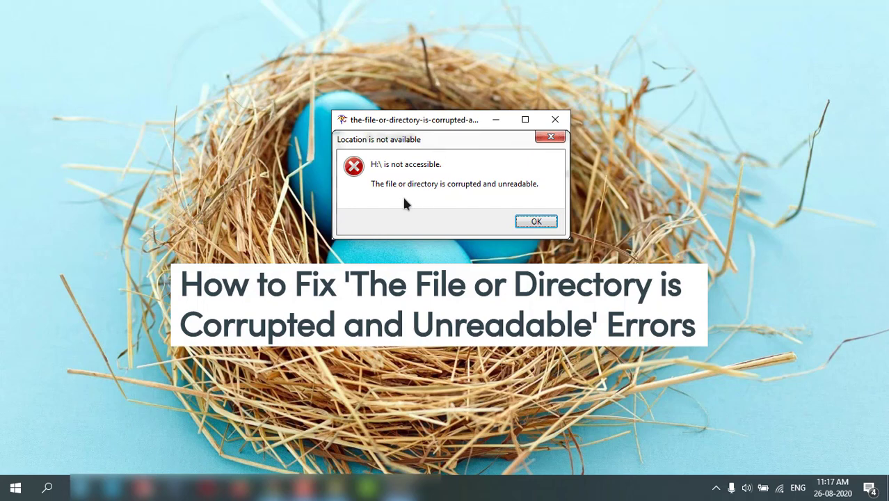
{"action": "mouse_move", "coordinate": [477, 214]}
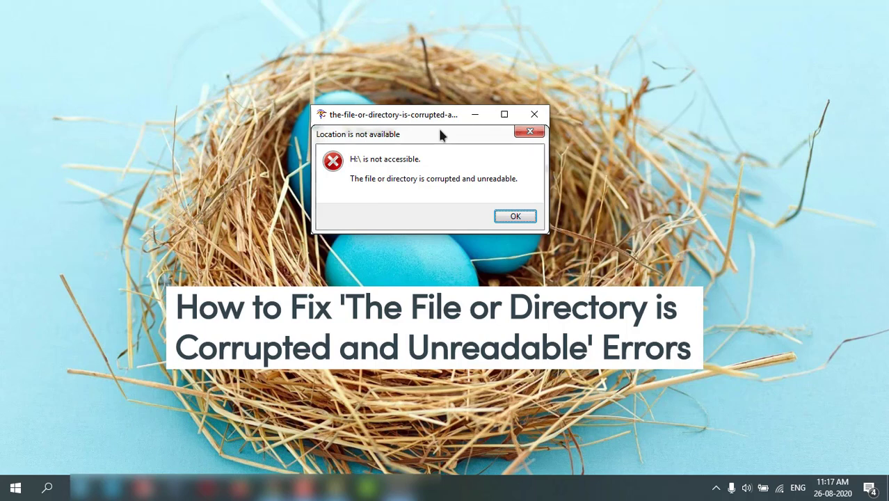
{"action": "mouse_move", "coordinate": [451, 141]}
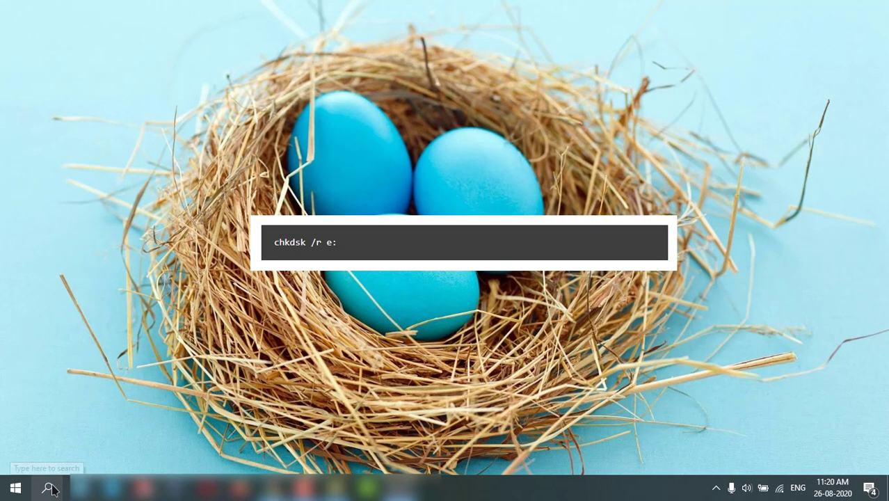
- Search 'cmd' from the taskbar search box to find Command Prompt
{"action": "left_click", "coordinate": [50, 488]}
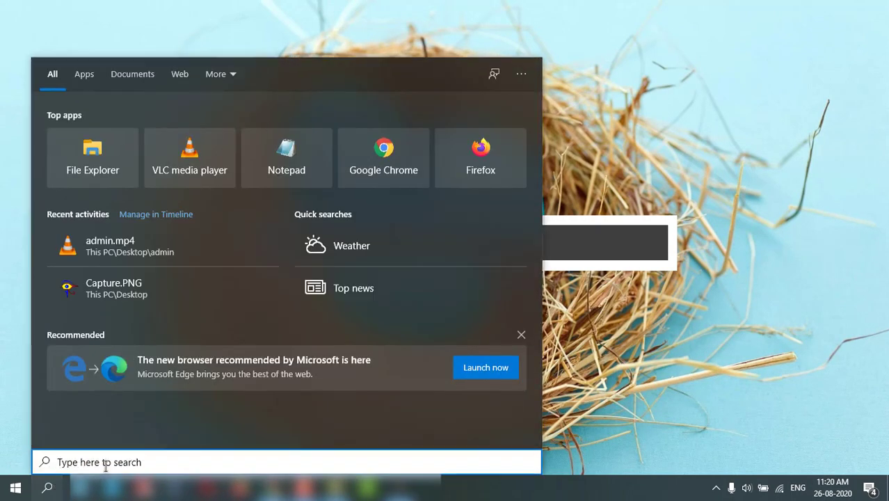
{"action": "type", "text": "cmd"}
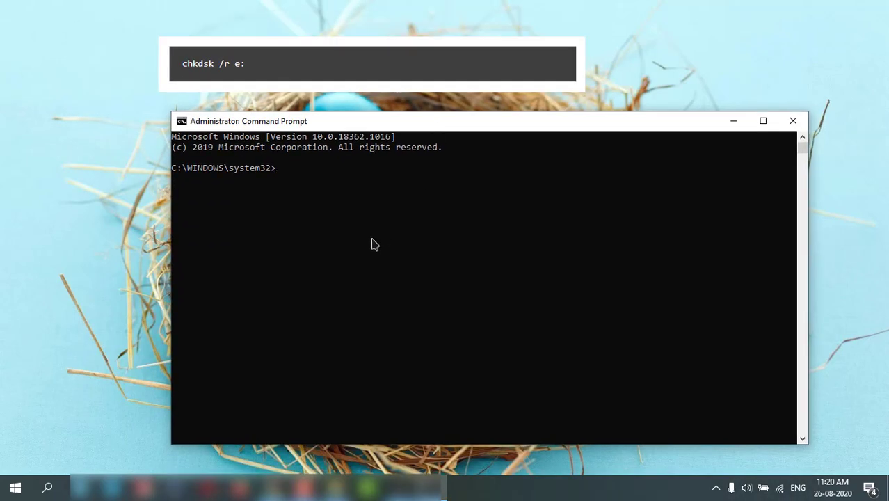
- Enter chkdsk /r for drive c:, then change the drive letter to d: without running it
{"action": "type", "text": "ch"}
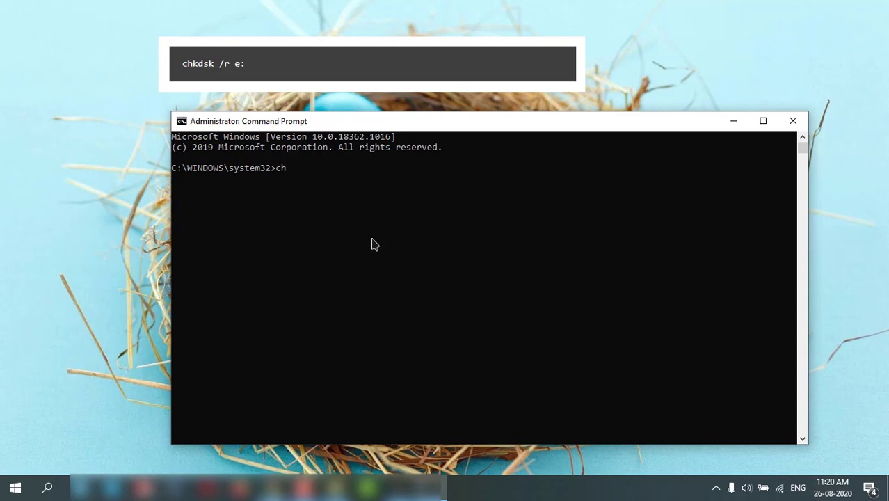
{"action": "type", "text": "dsk /r"}
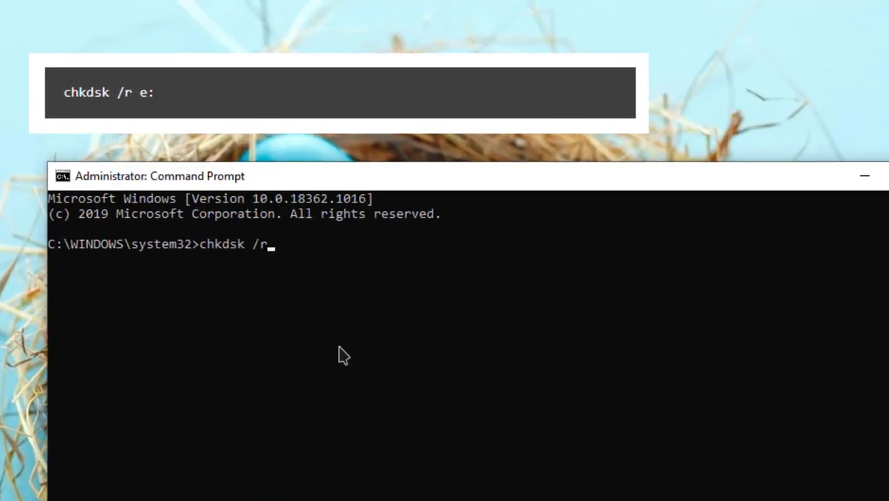
{"action": "type", "text": "c"}
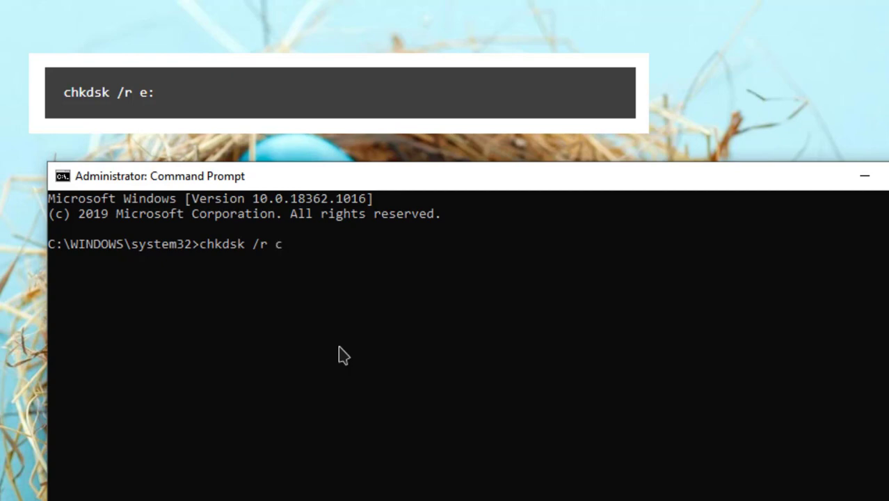
{"action": "type", "text": ":"}
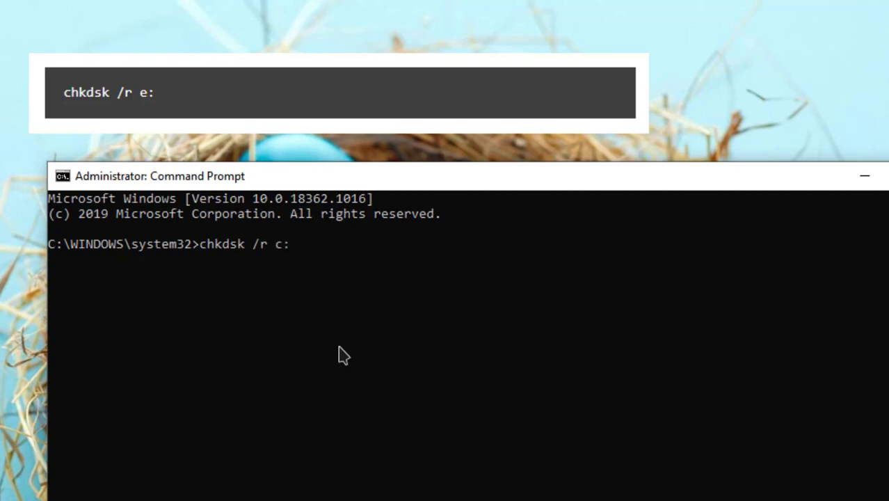
{"action": "mouse_move", "coordinate": [294, 267]}
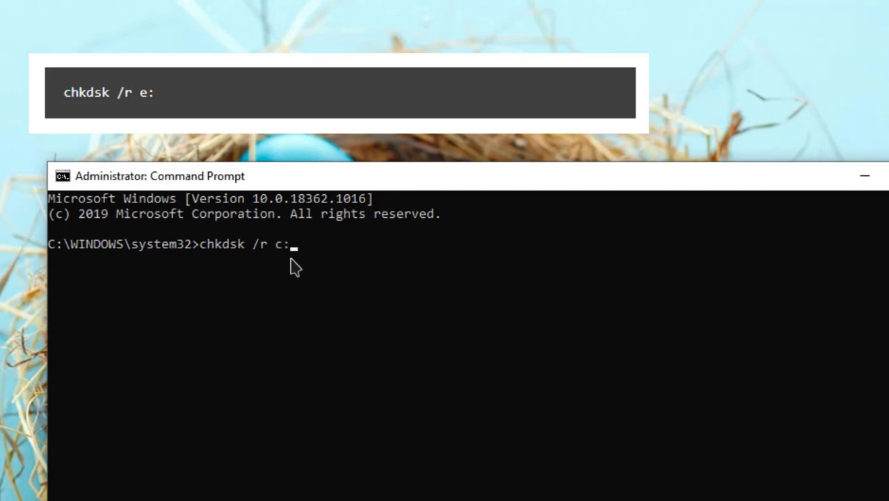
{"action": "key", "text": "Backspace"}
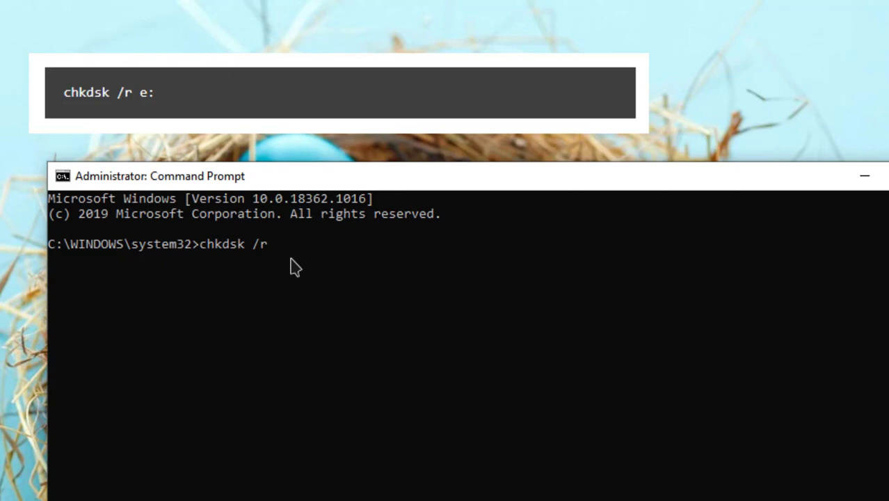
{"action": "type", "text": "d"}
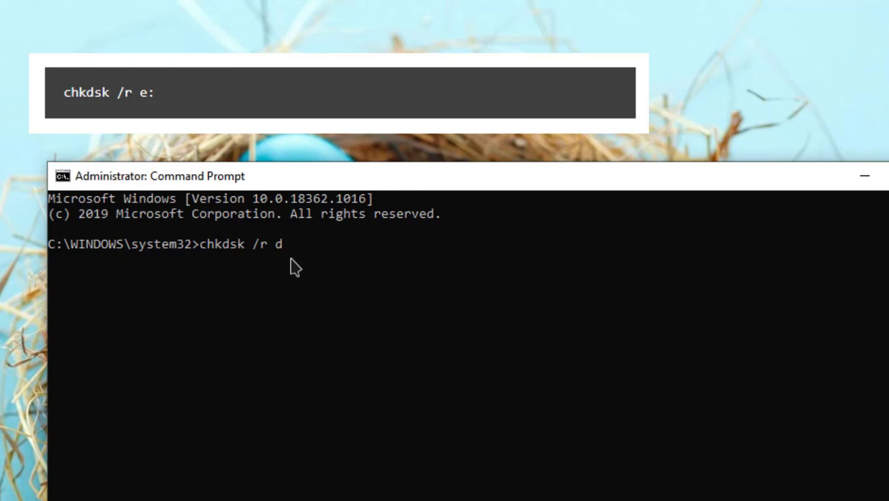
{"action": "type", "text": ":"}
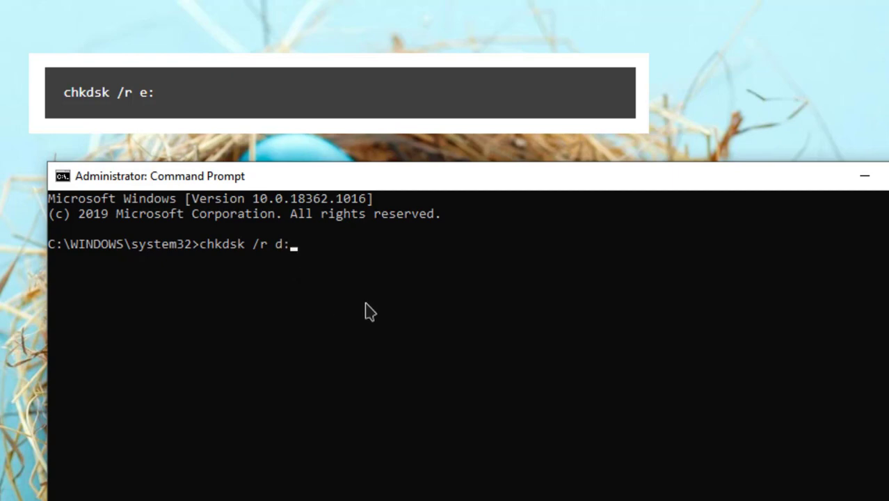